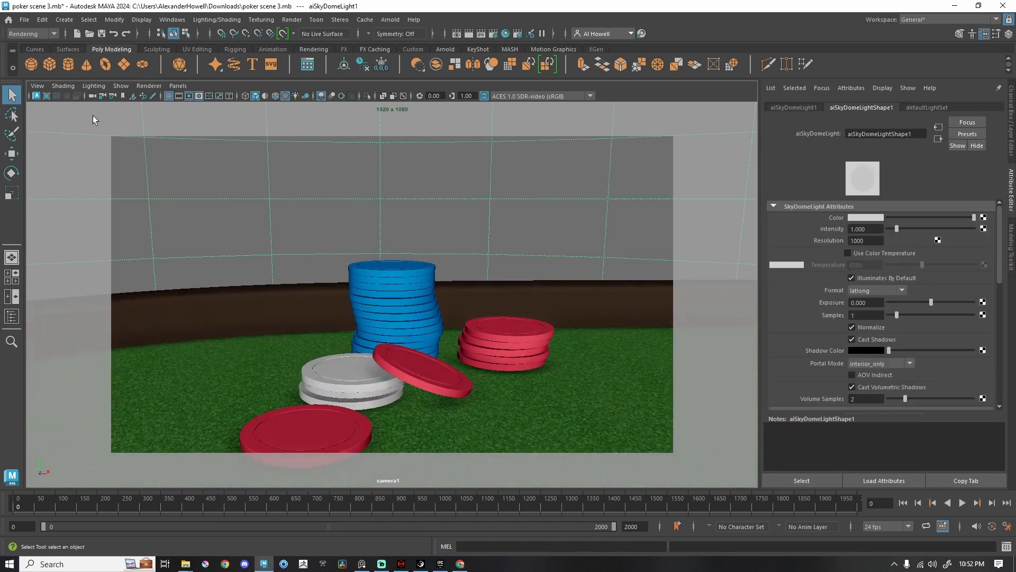
mouse_move(37, 96)
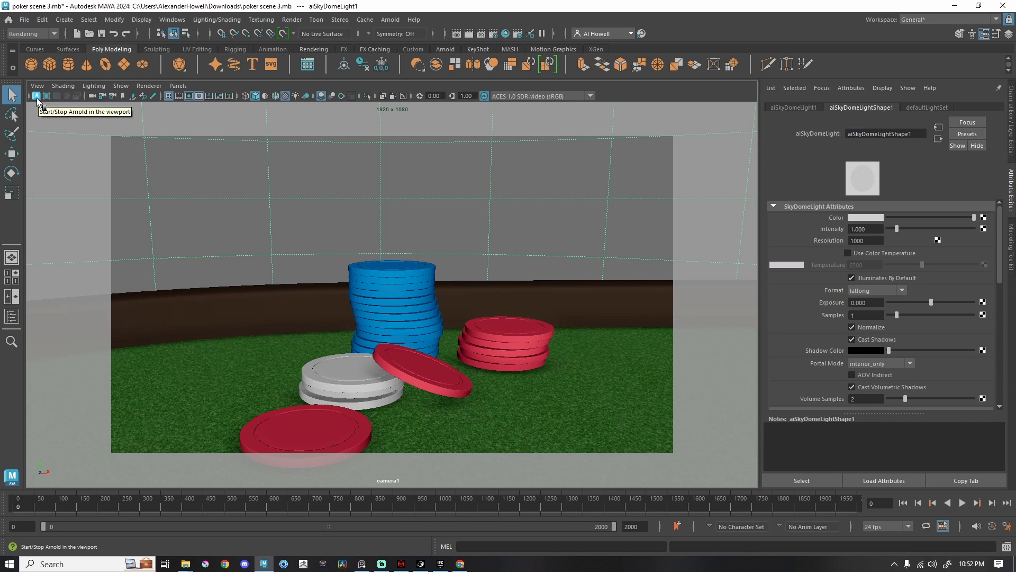
Step: Start the live Arnold render of the poker chip scene in the viewport
click(36, 96)
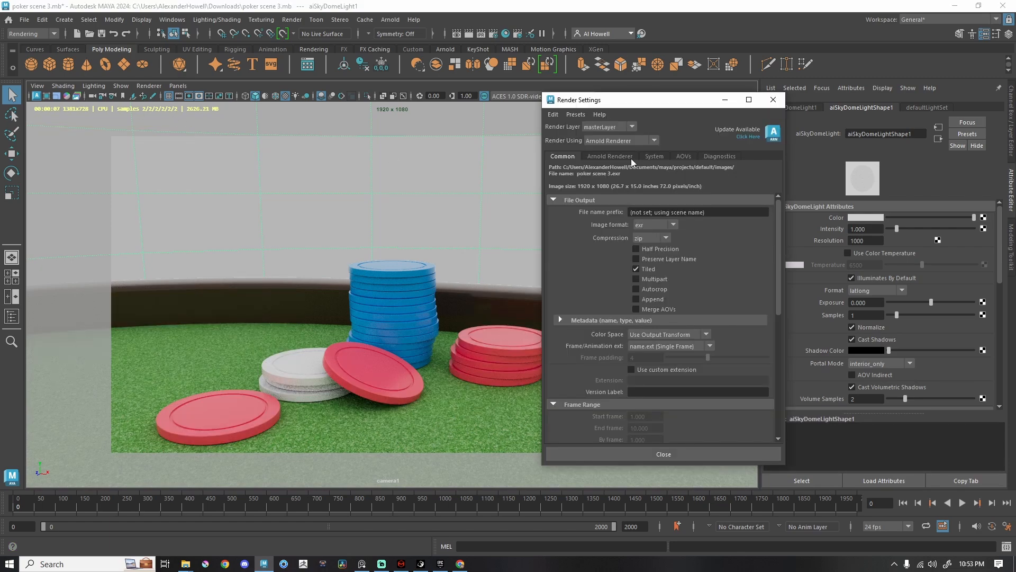
mouse_move(632, 163)
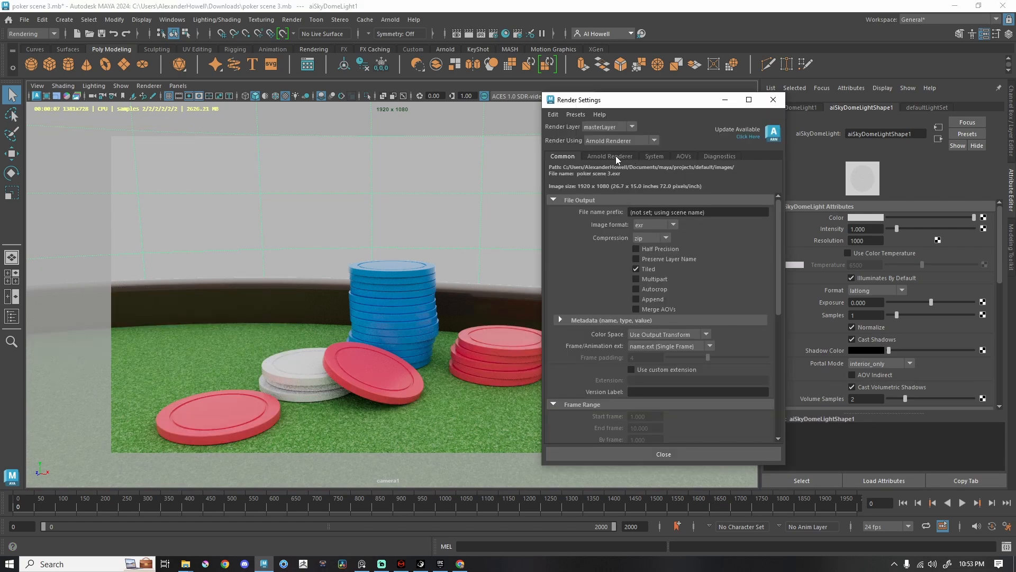
Step: Add a Denoiser OptiX imager (aiImagerDenoiserOptix3) under Arnold Renderer Imagers
click(609, 156)
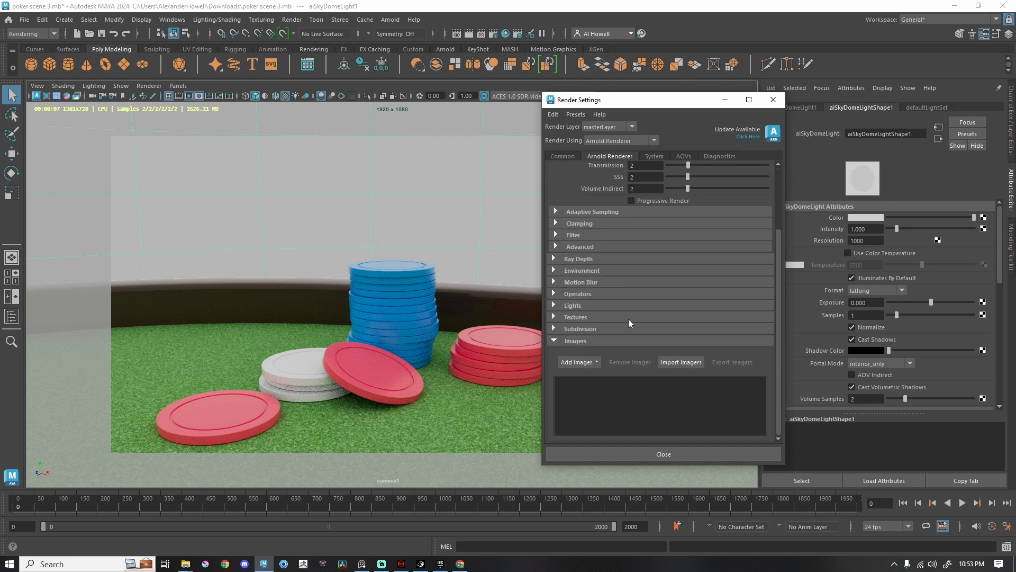
click(576, 361)
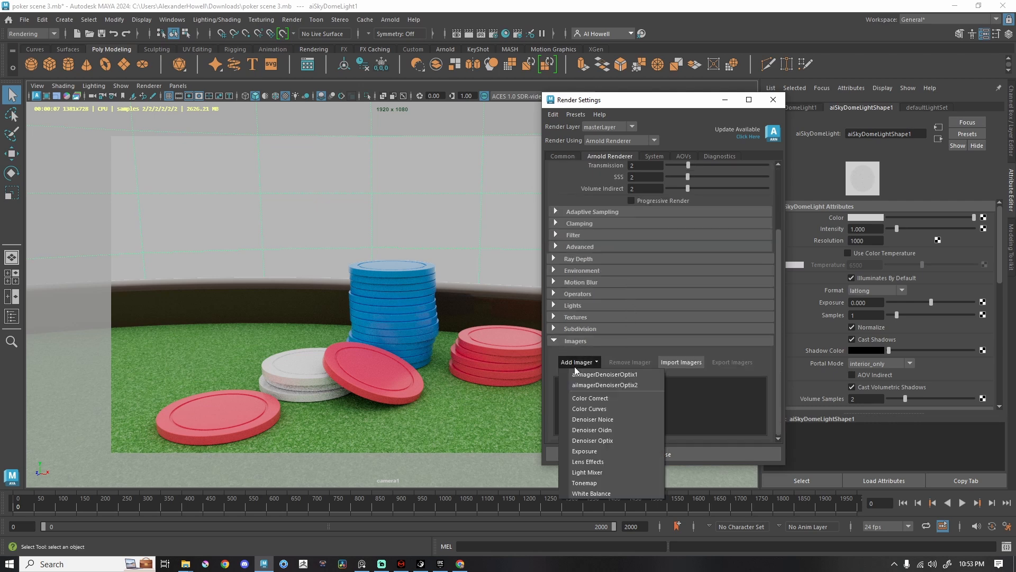
mouse_move(592, 439)
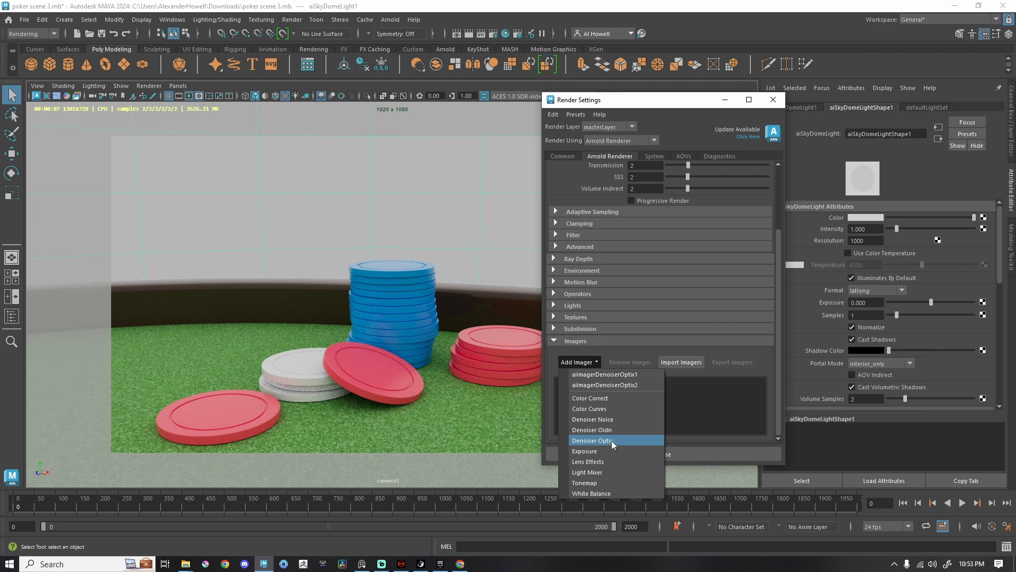
click(592, 440)
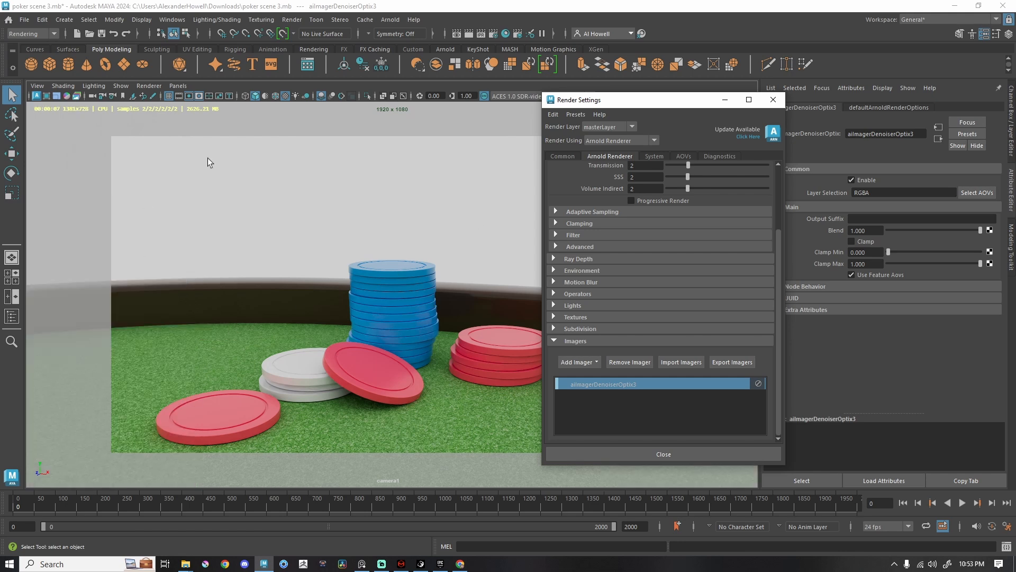
Step: Move Render Settings aside and let the denoised viewport render refresh, with samples at 2
drag(622, 99, 571, 96)
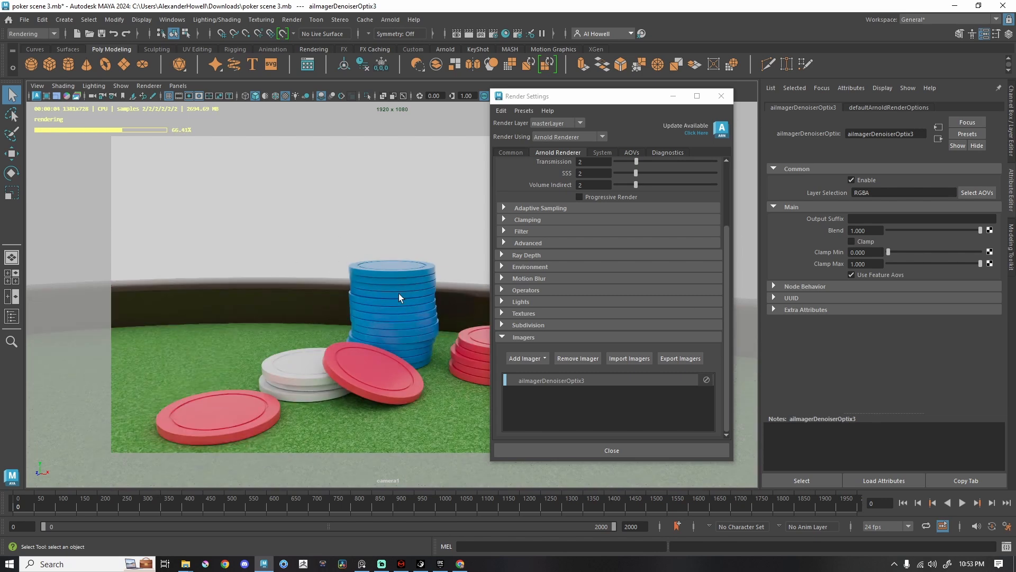
click(852, 179)
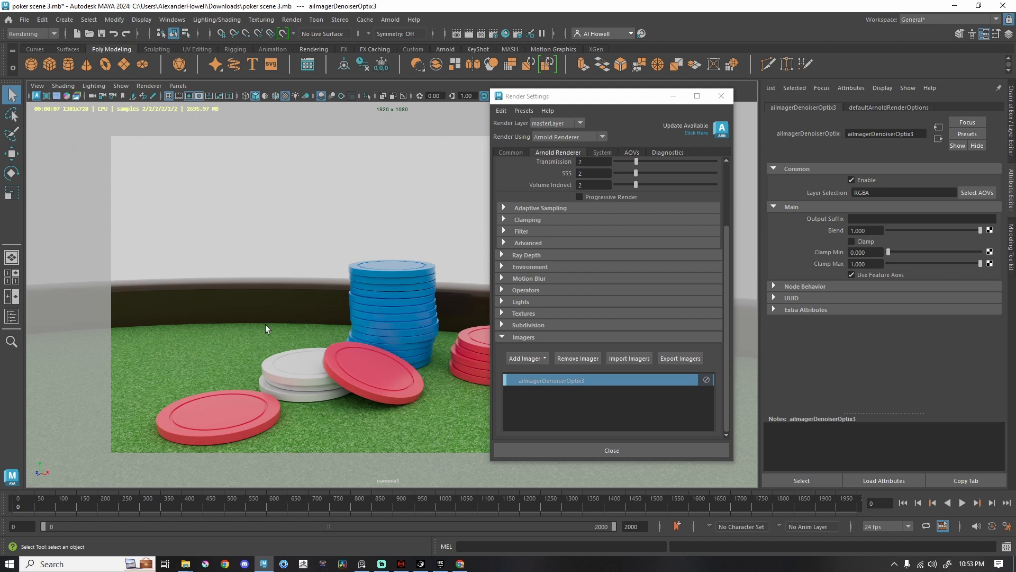
mouse_move(364, 290)
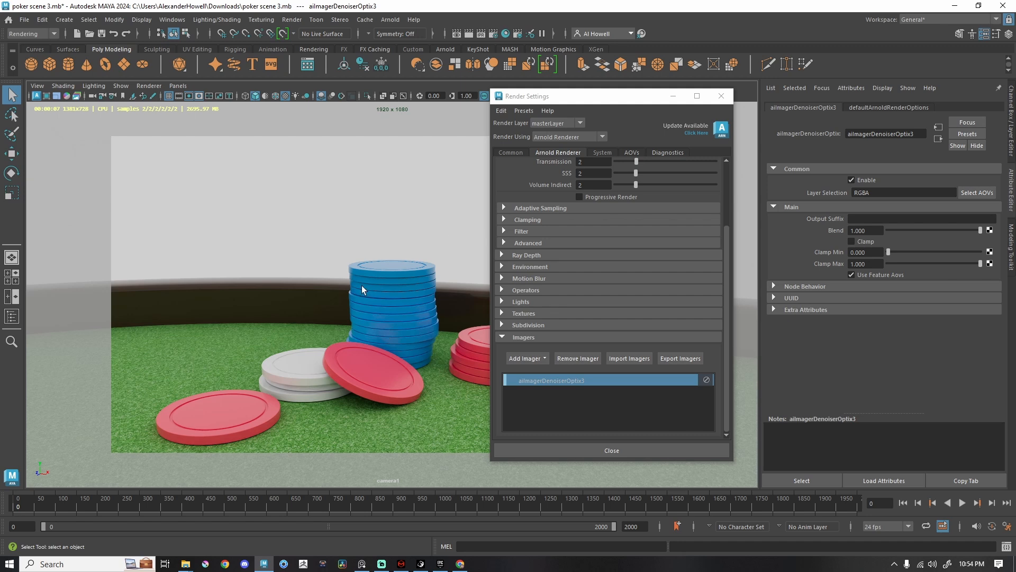
click(526, 164)
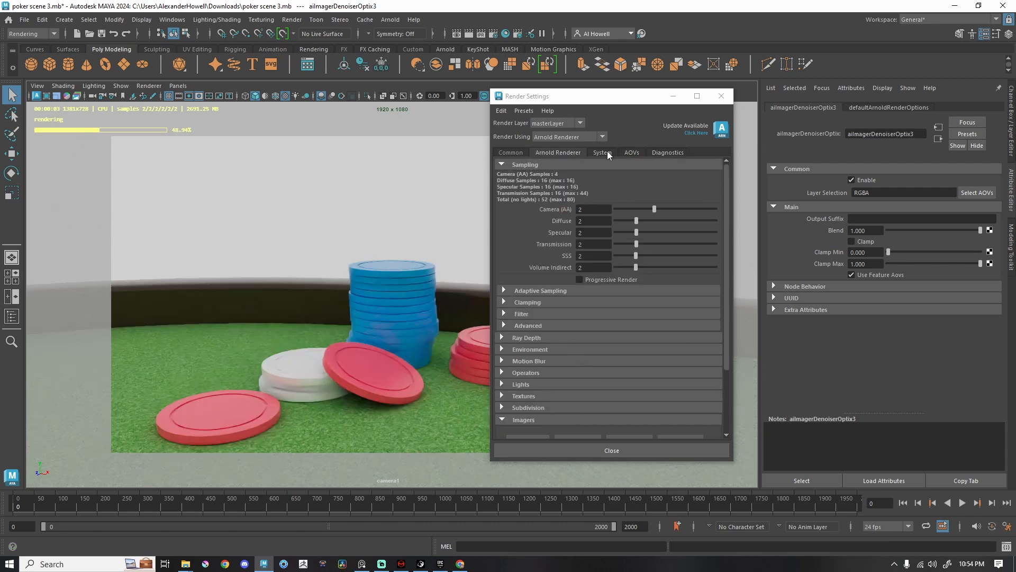
Step: Set System Render Device to GPU and enable manual selection of the RTX 2080
click(601, 152)
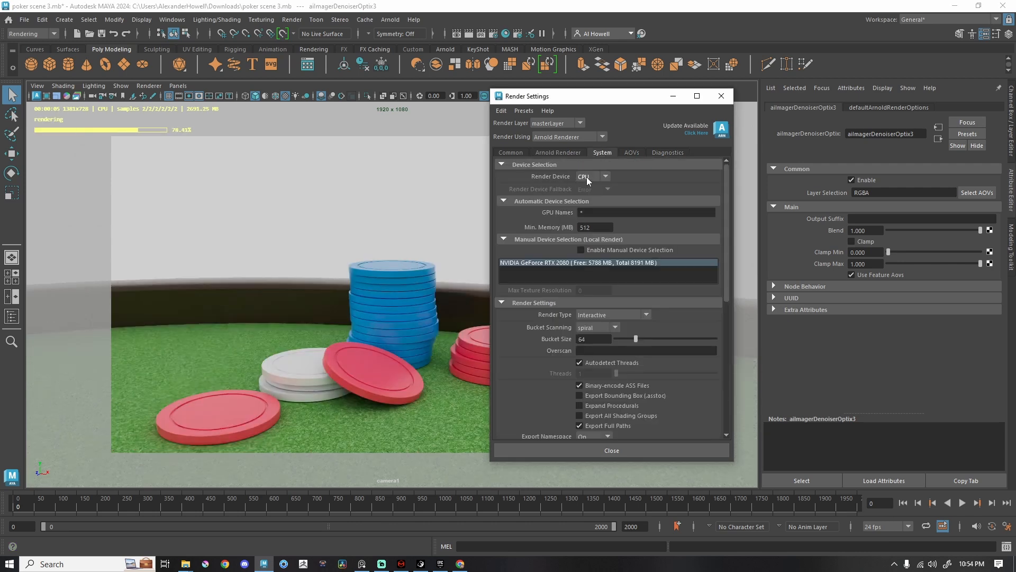
click(591, 176)
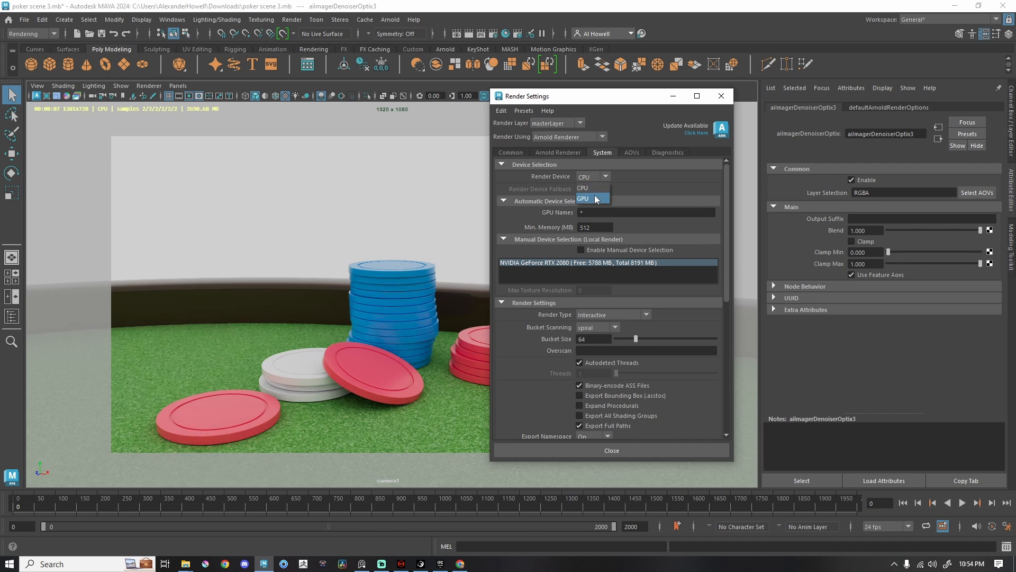
mouse_move(590, 188)
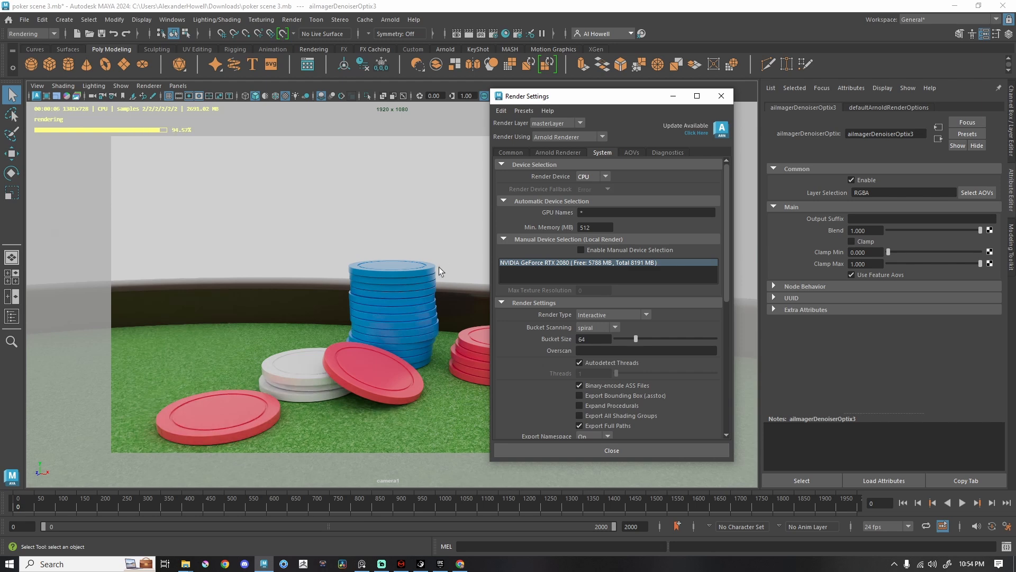
mouse_move(362, 234)
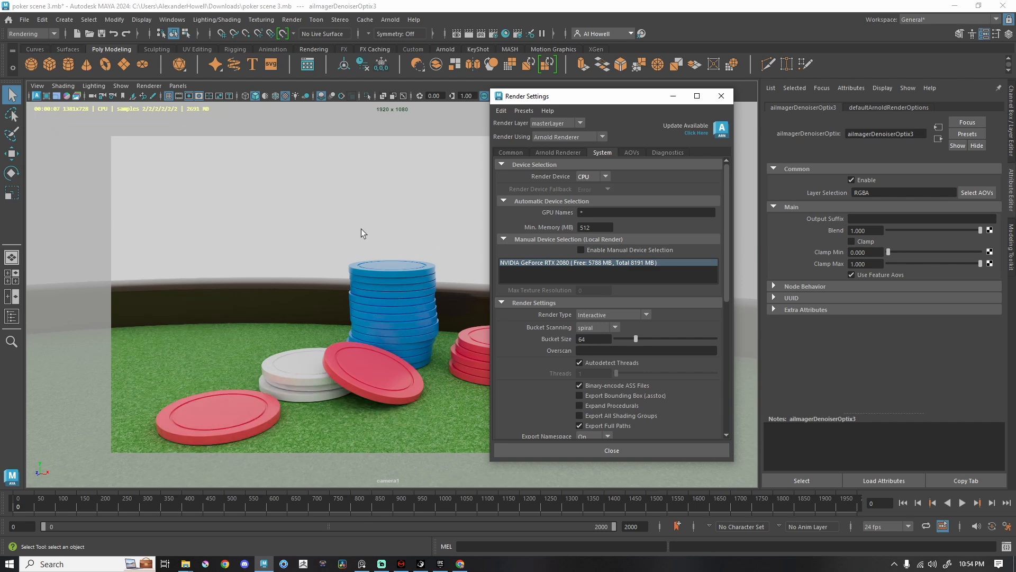
click(607, 176)
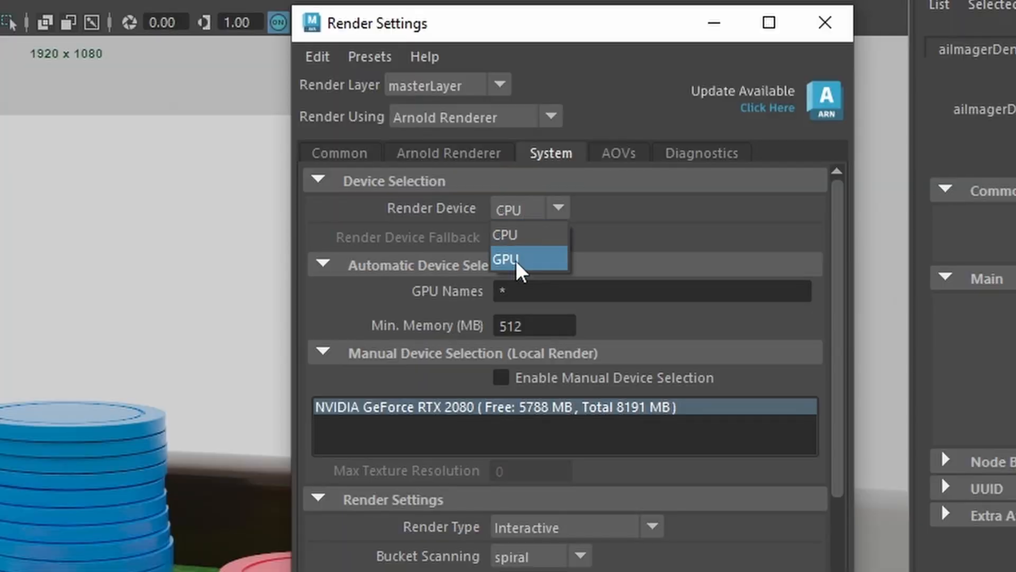
click(505, 259)
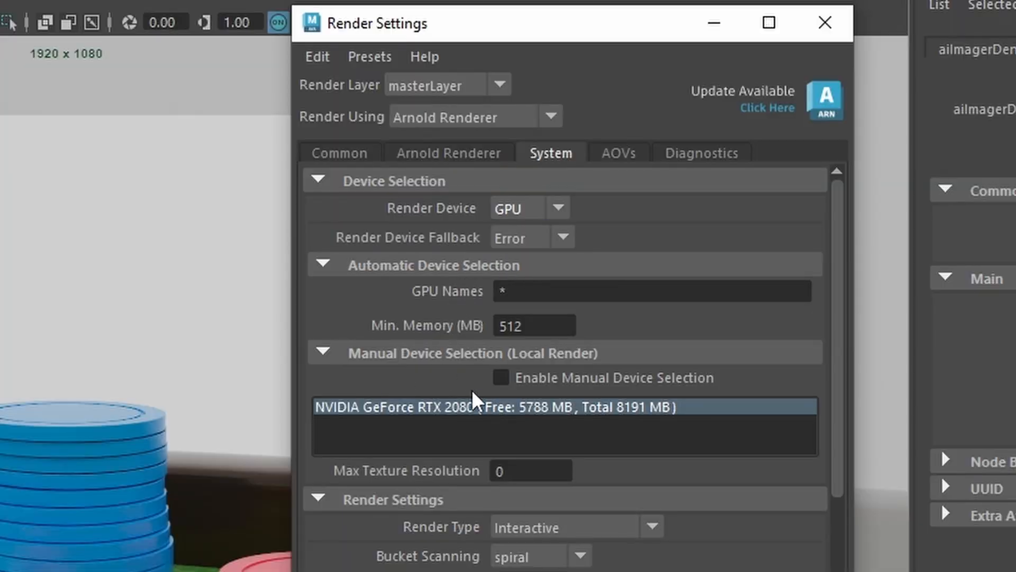
click(500, 378)
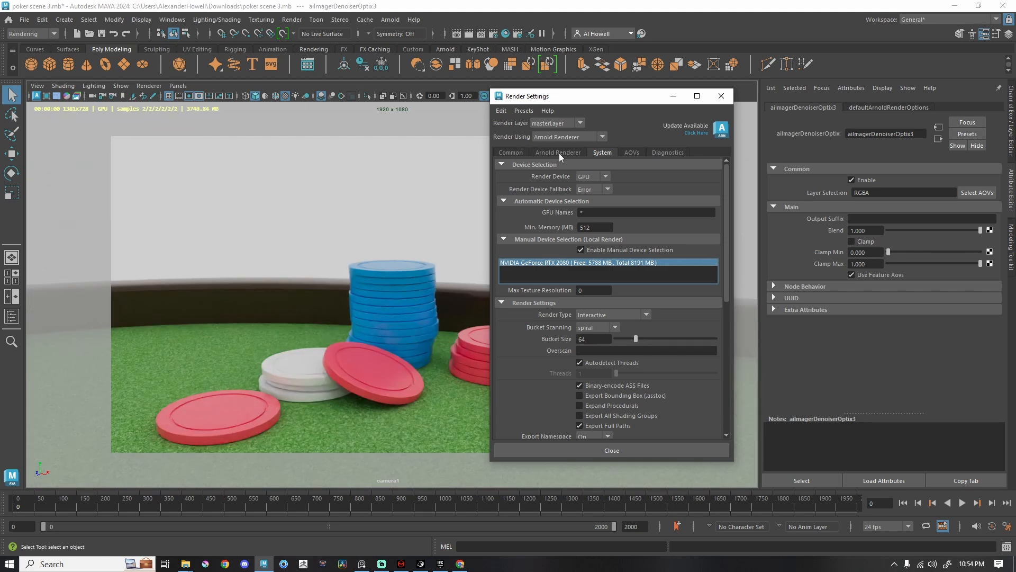
Step: Return to Arnold Renderer settings and confirm the OptiX denoiser is still in Imagers
click(556, 152)
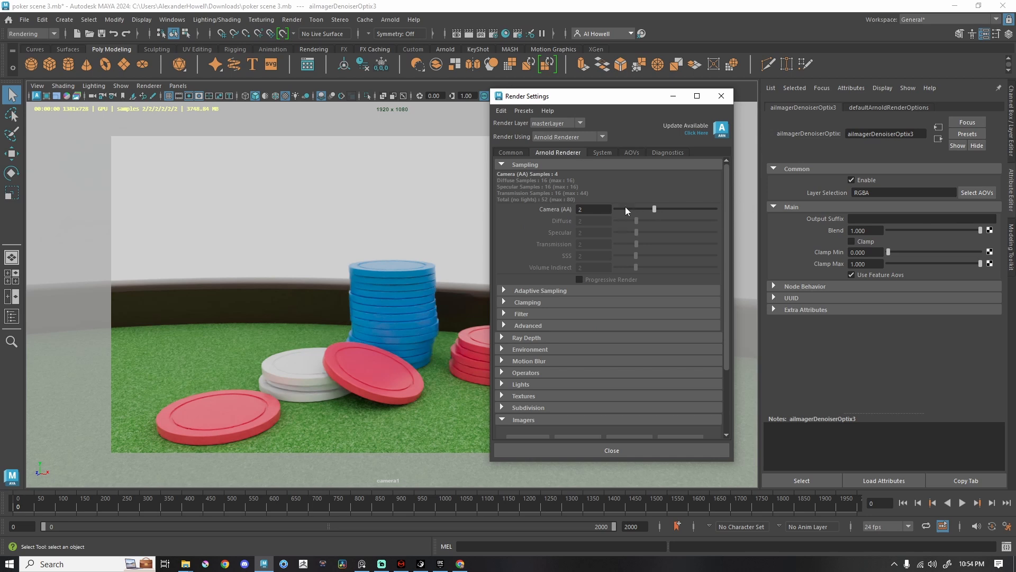
mouse_move(583, 290)
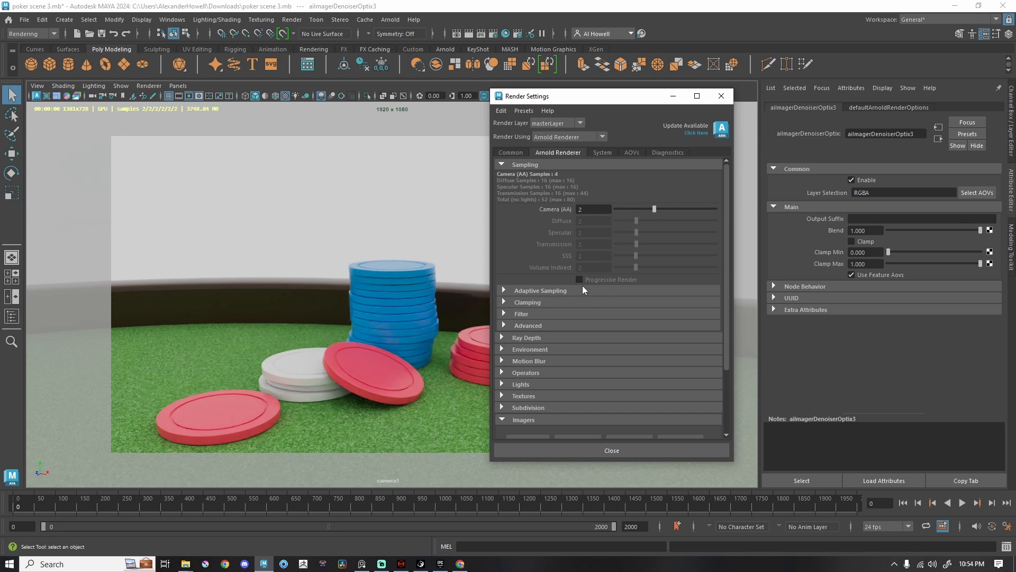
mouse_move(569, 345)
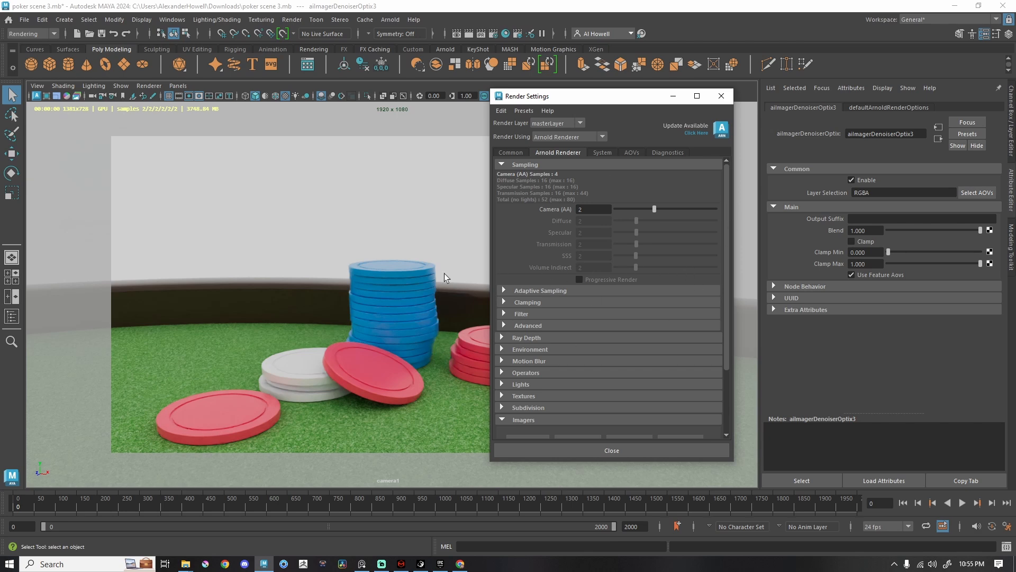
mouse_move(601, 157)
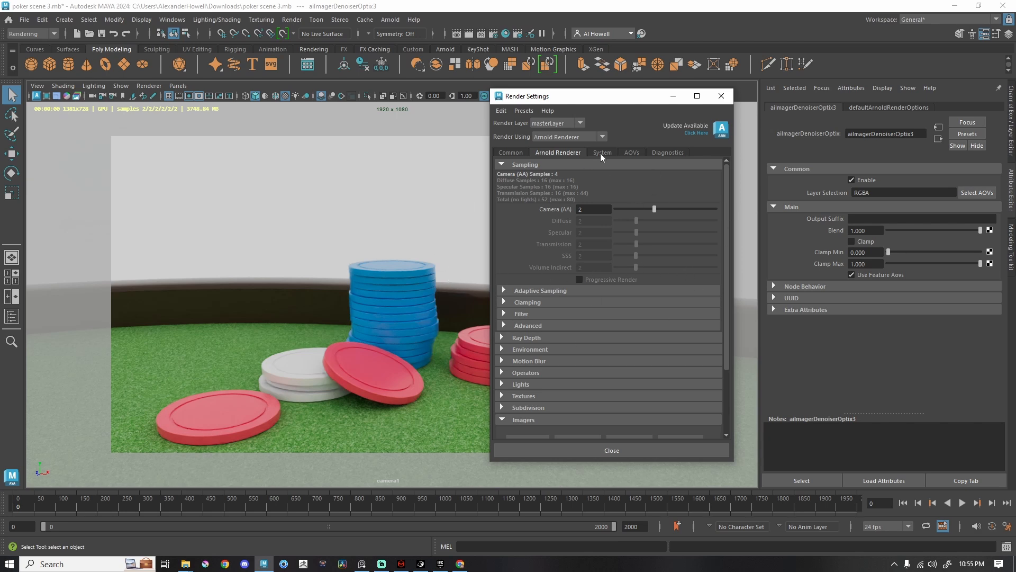
click(524, 419)
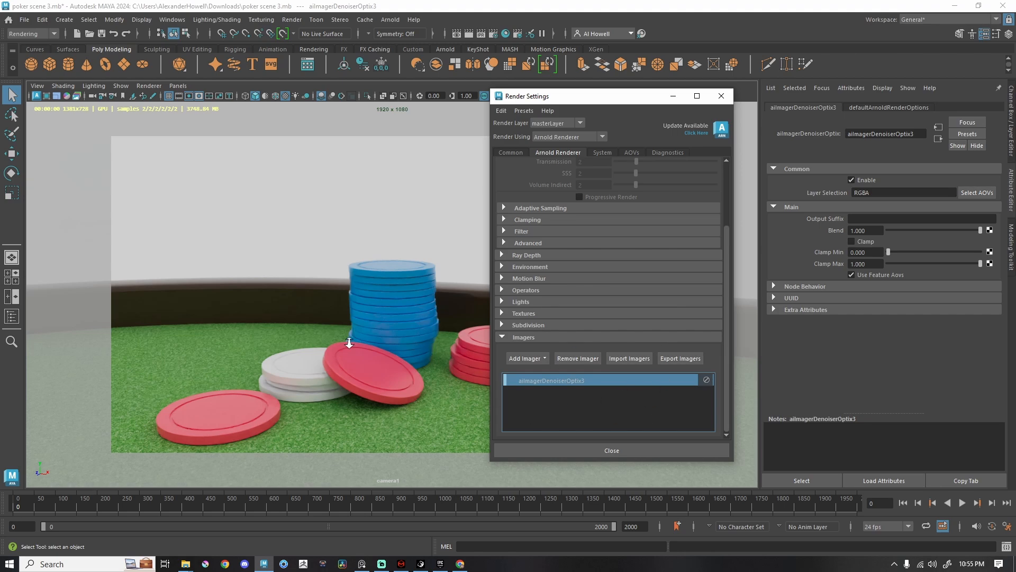